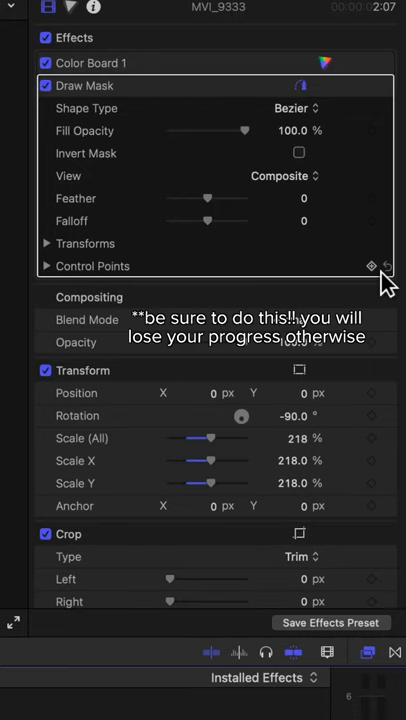
- Keyframe the Draw Mask's Control Points so the mask outline stays fixed in place
click(372, 264)
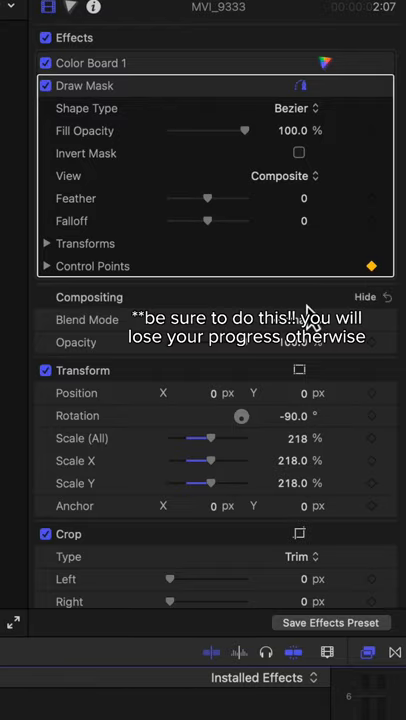